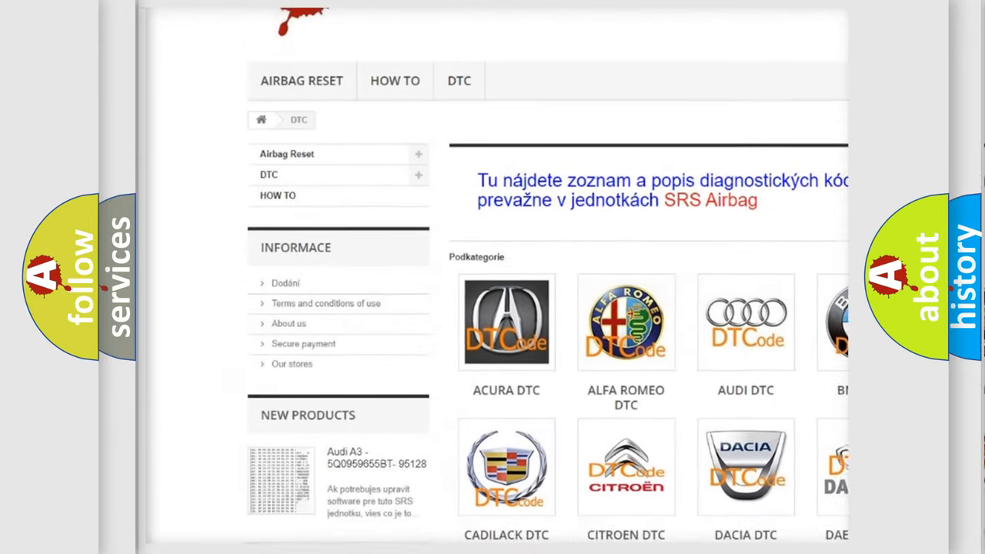
pyautogui.scroll(-3)
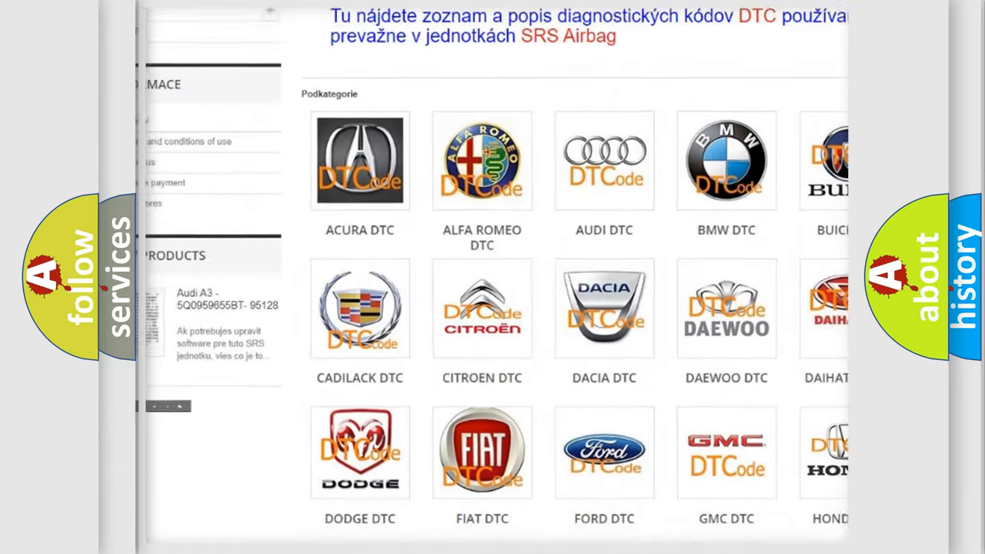